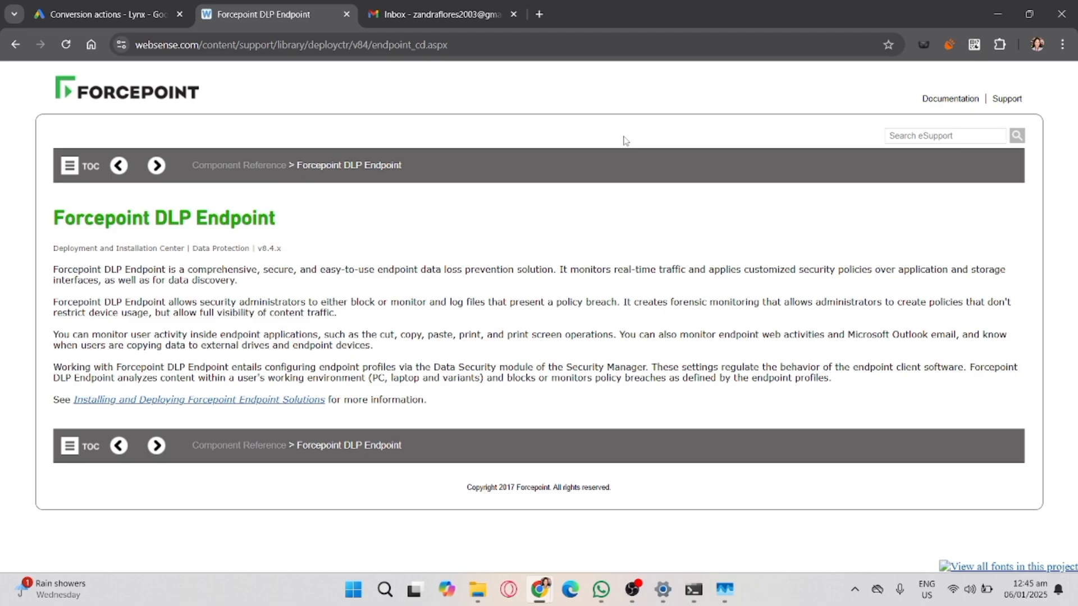
{"action": "mouse_move", "coordinate": [715, 504]}
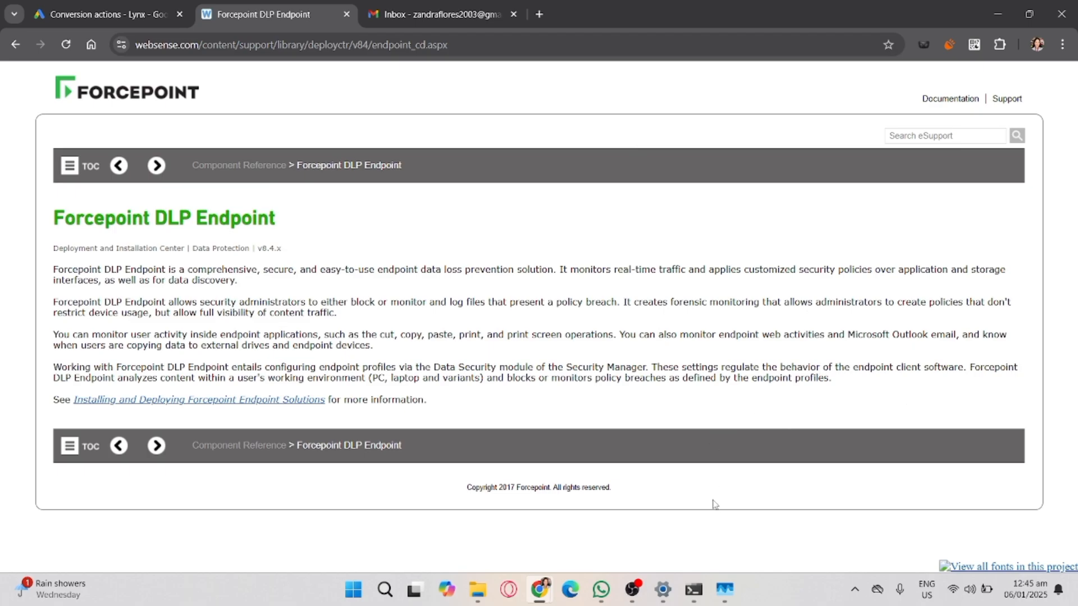
{"action": "mouse_move", "coordinate": [522, 461]}
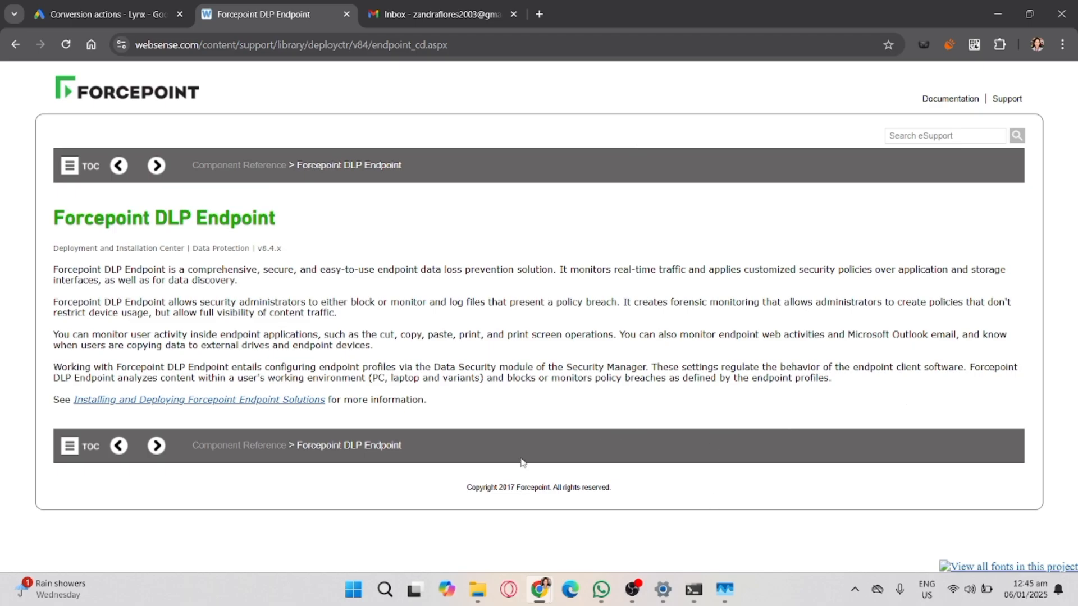
Bring up the Win+X quick link menu from the Start button
{"action": "right_click", "coordinate": [353, 590]}
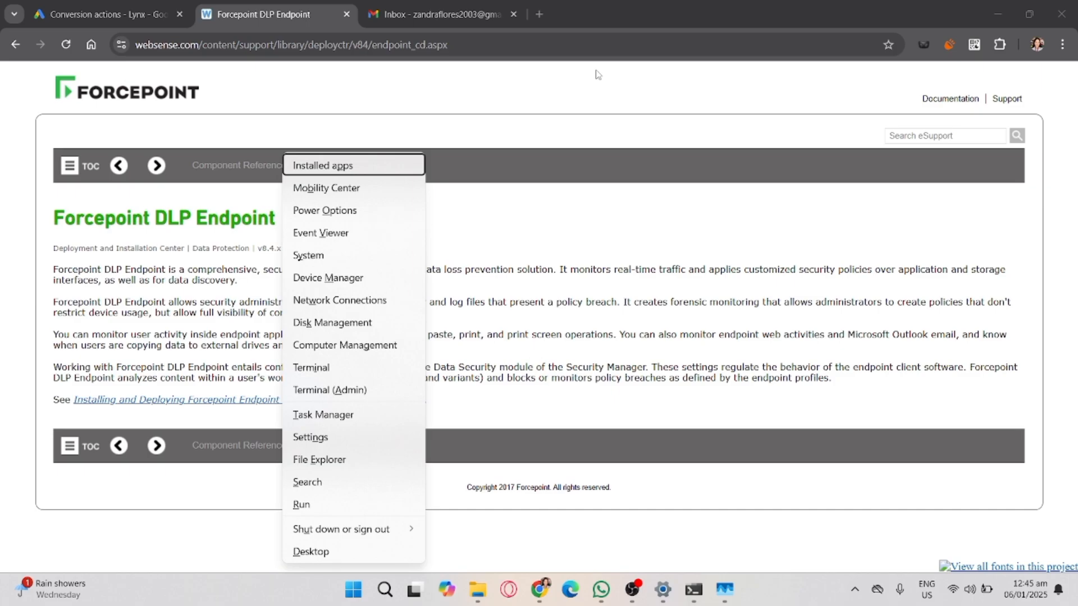
{"action": "mouse_move", "coordinate": [386, 146]}
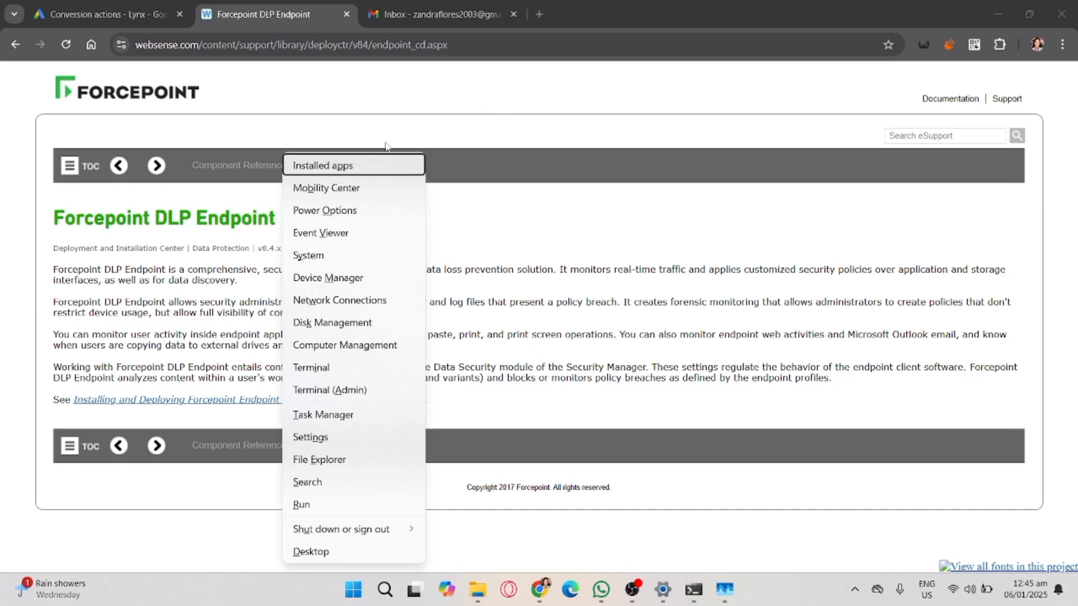
{"action": "mouse_move", "coordinate": [348, 433]}
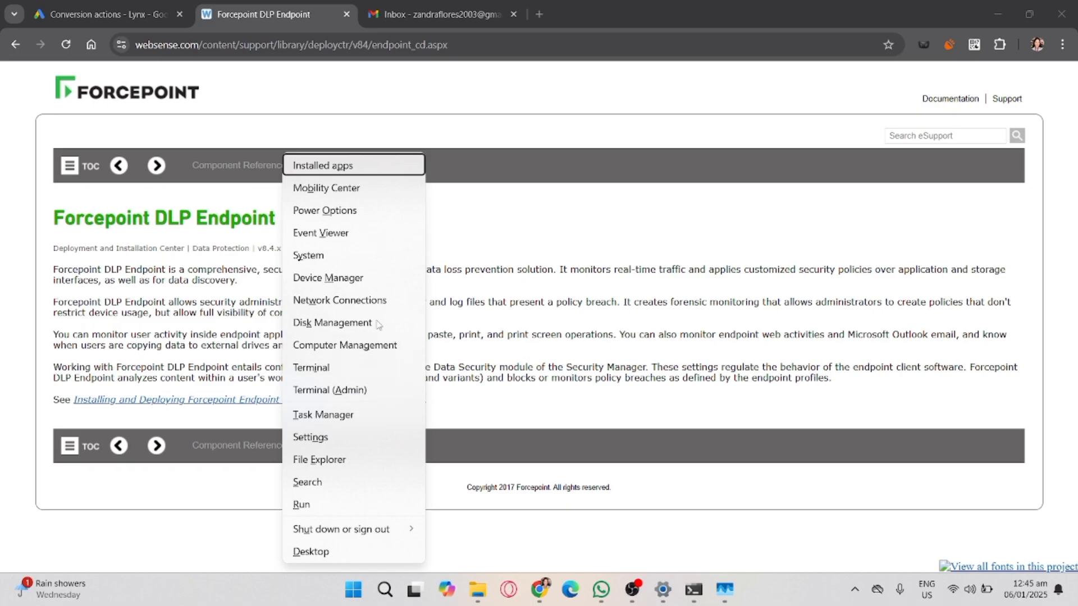
{"action": "mouse_move", "coordinate": [335, 373]}
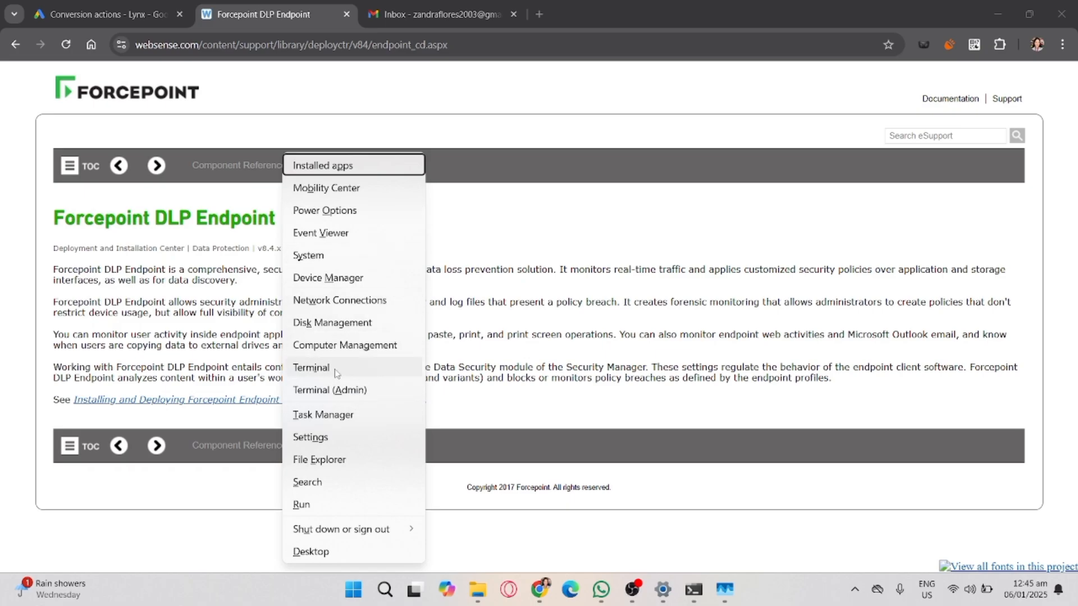
Enter the silent uninstall command msiexec /x {Product_Code} /qn in a PowerShell terminal
{"action": "left_click", "coordinate": [311, 368]}
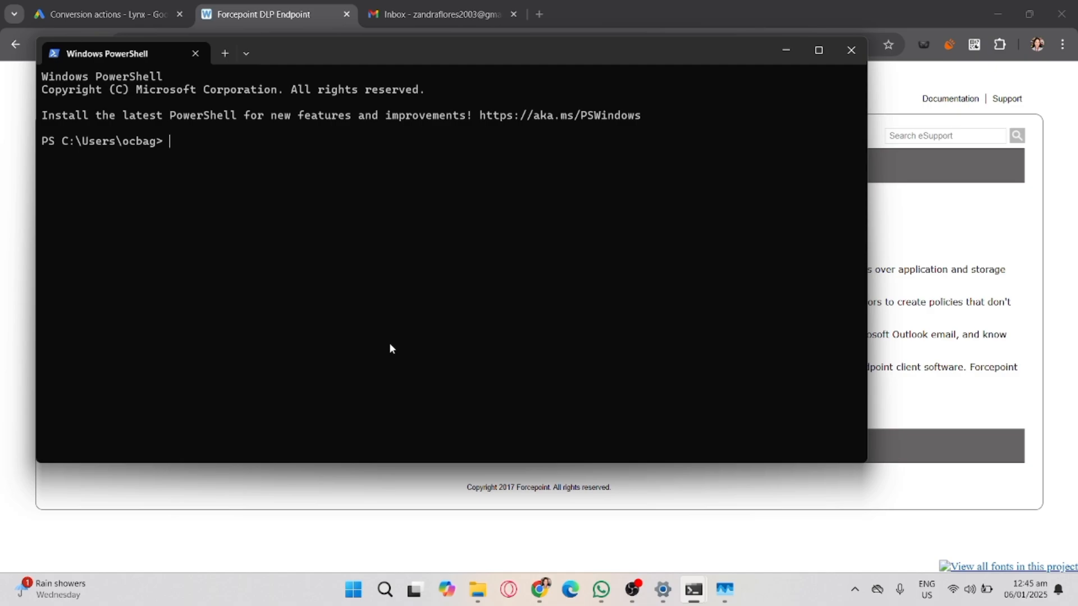
{"action": "mouse_move", "coordinate": [520, 61]}
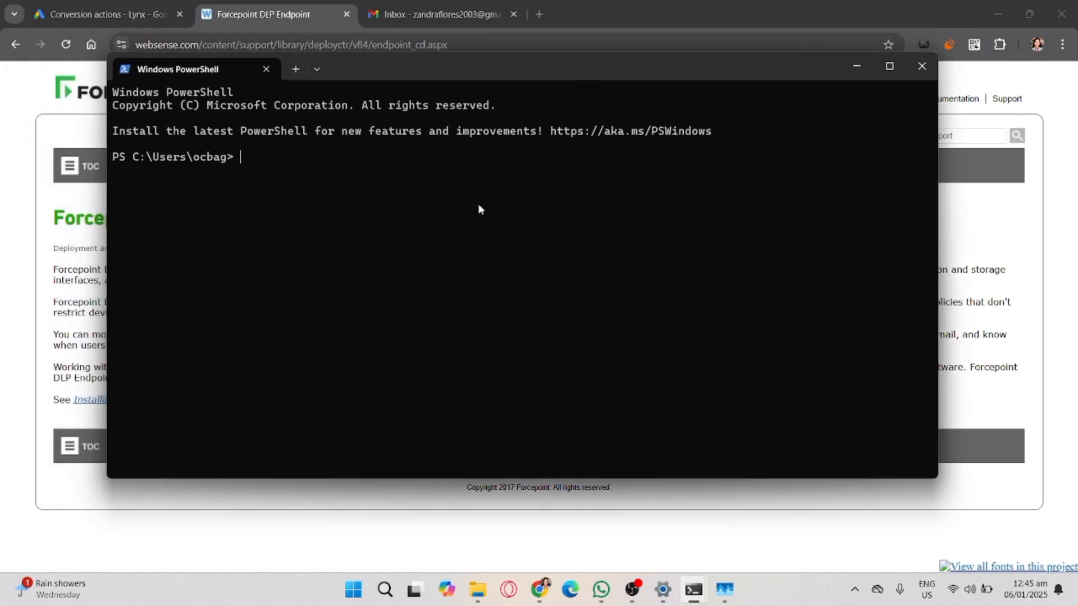
{"action": "type", "text": "msiexec /x {Product_Code} /qn"}
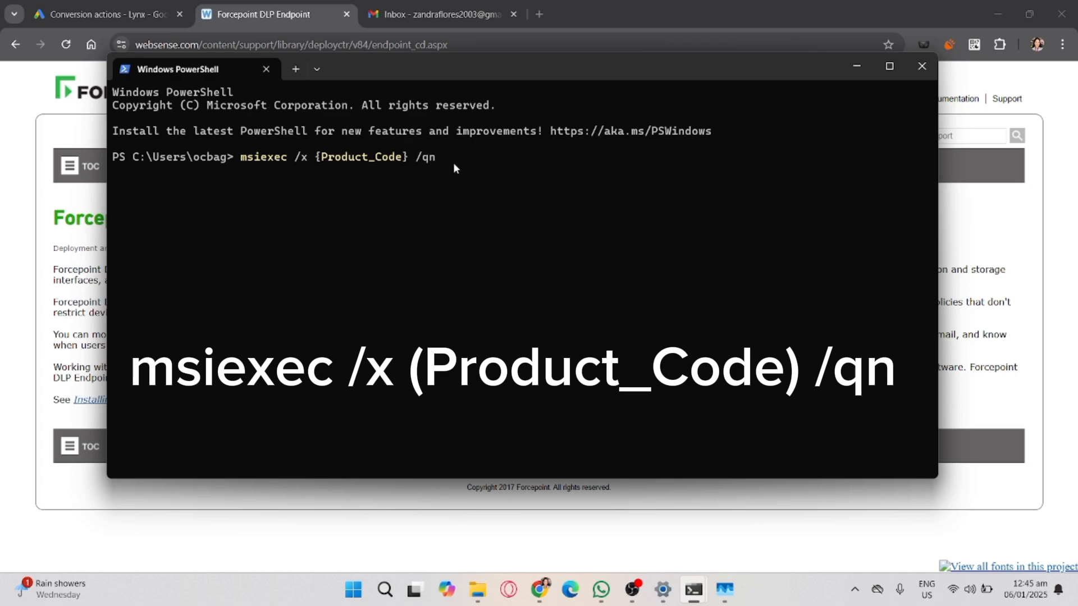
{"action": "mouse_move", "coordinate": [420, 212]}
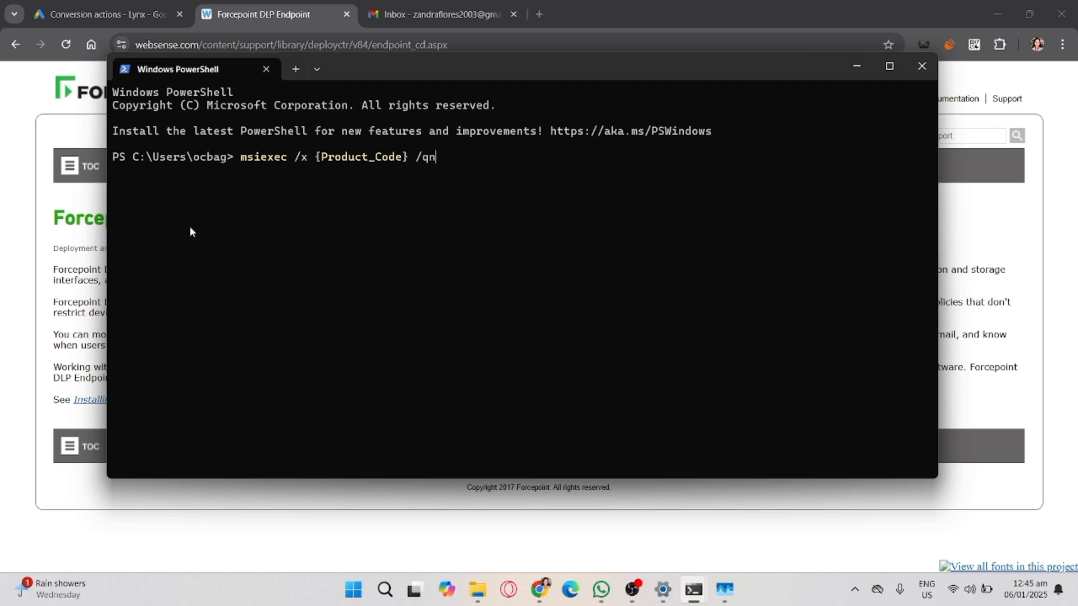
{"action": "mouse_move", "coordinate": [473, 310]}
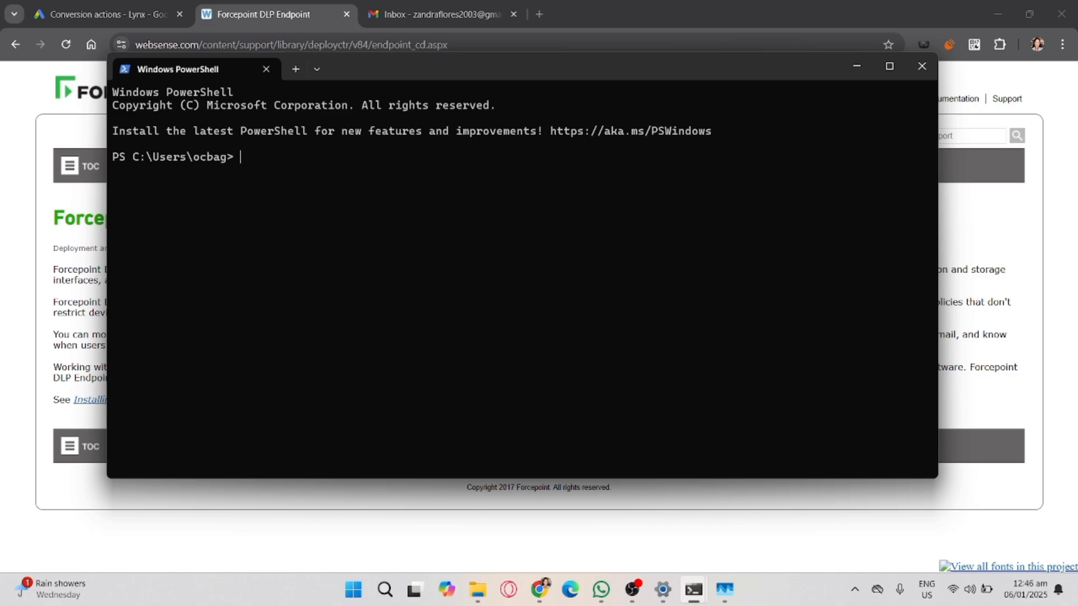
{"action": "mouse_move", "coordinate": [460, 276]}
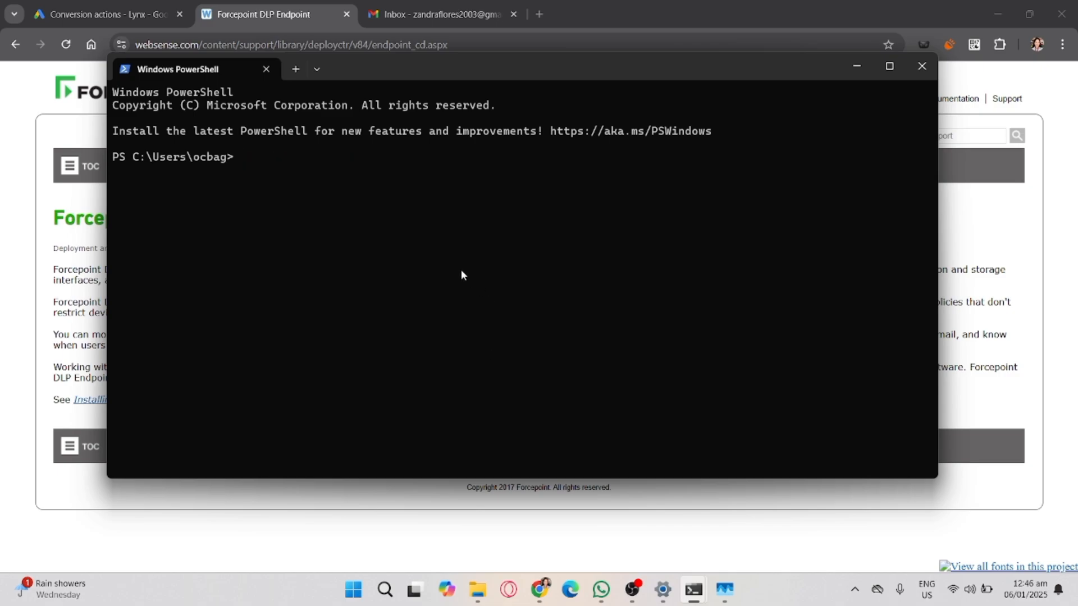
{"action": "type", "text": "msiexec /x {Product_Code} /qn"}
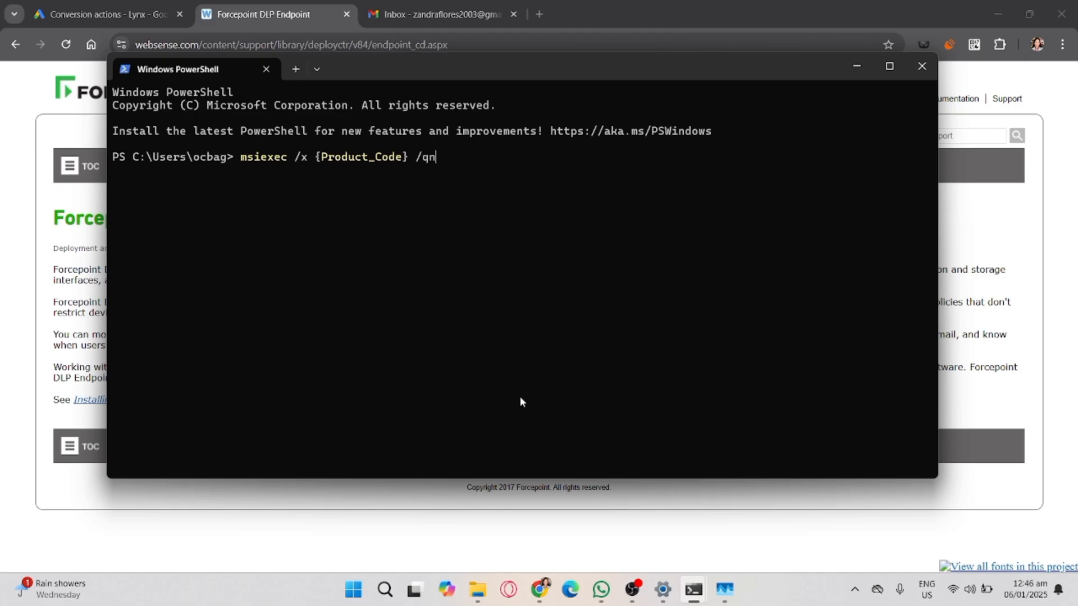
Reach Control Panel's Programs and Features installed-programs list
{"action": "left_click", "coordinate": [384, 595]}
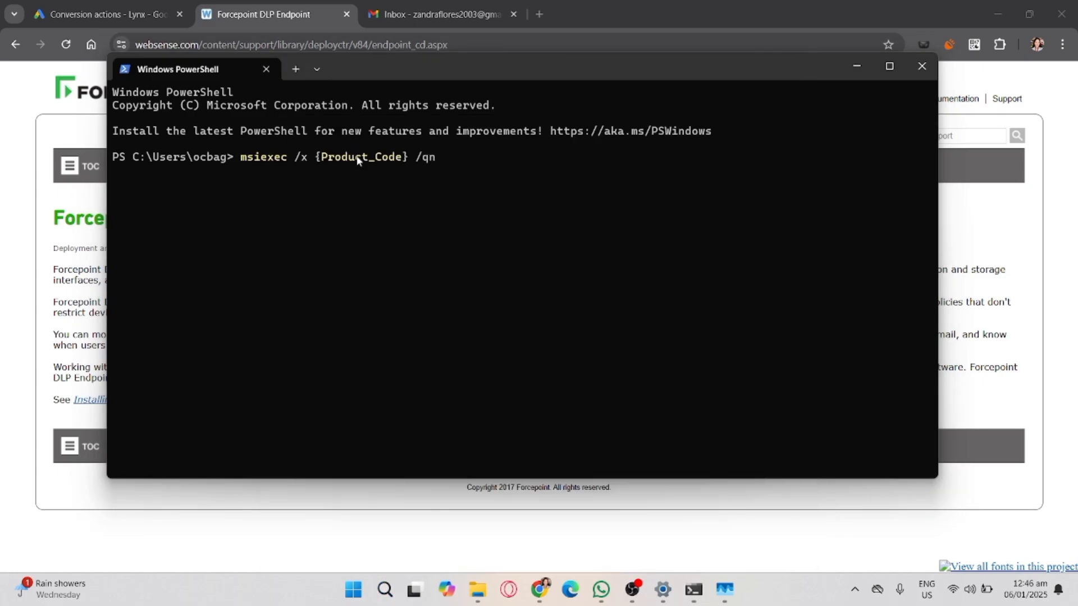
{"action": "left_click", "coordinate": [739, 589]}
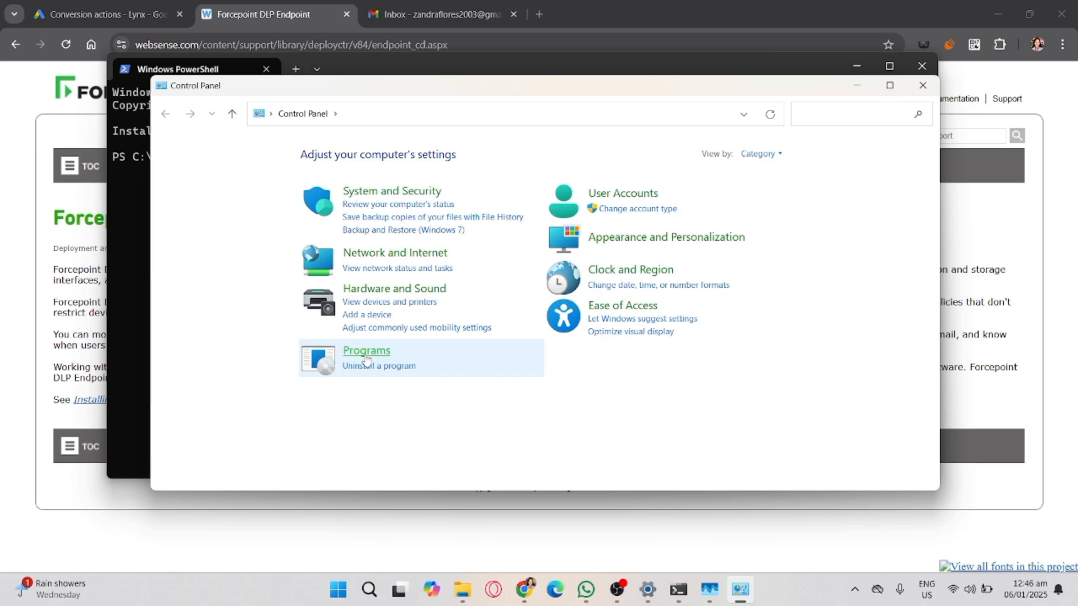
{"action": "left_click", "coordinate": [366, 351]}
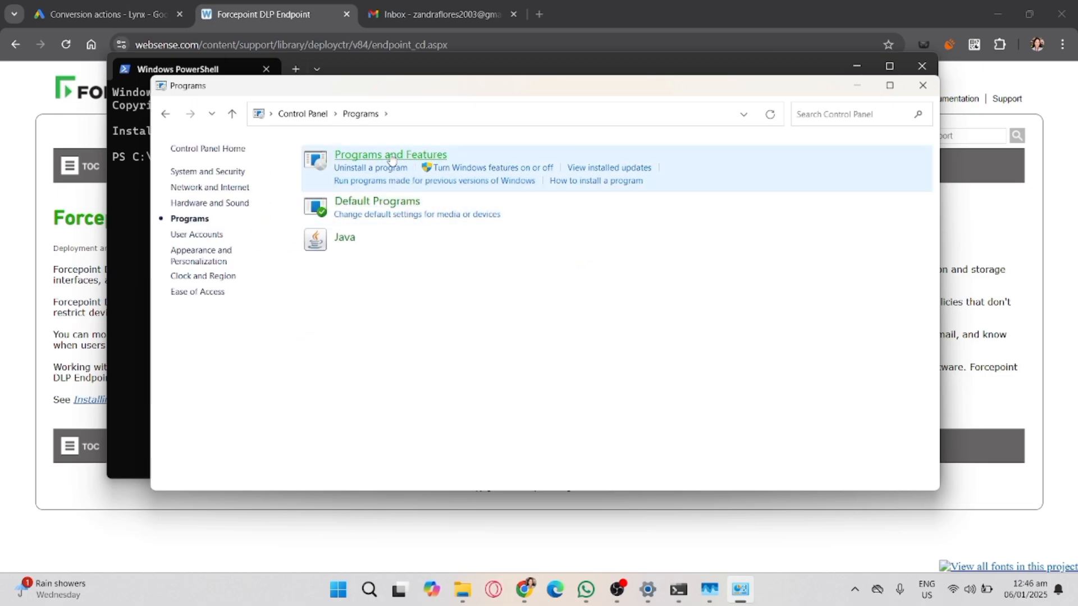
{"action": "left_click", "coordinate": [389, 155]}
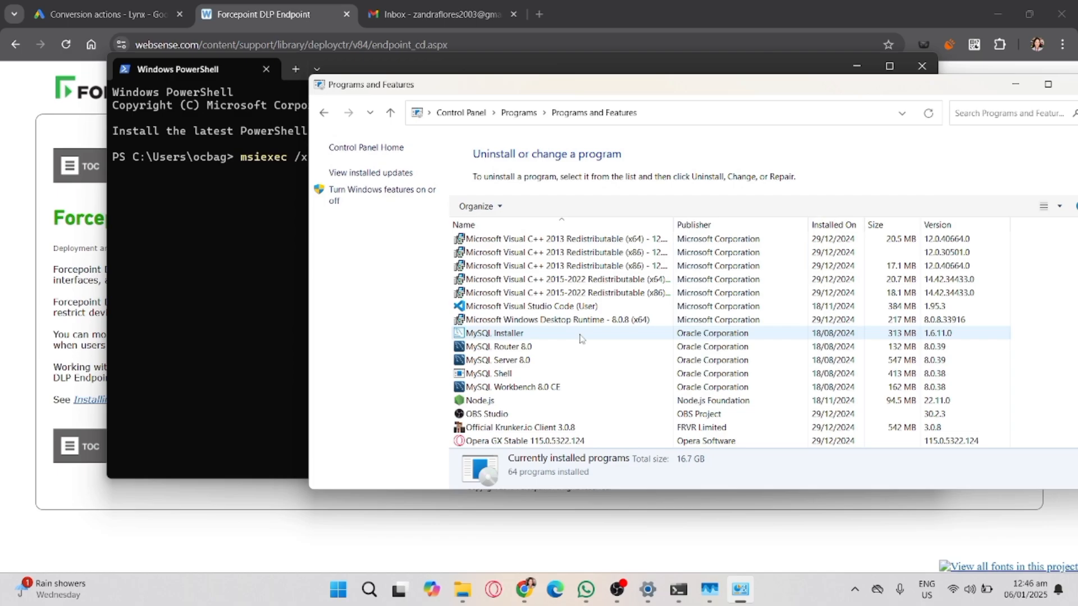
{"action": "scroll", "scroll_direction": "down", "scroll_amount": 3}
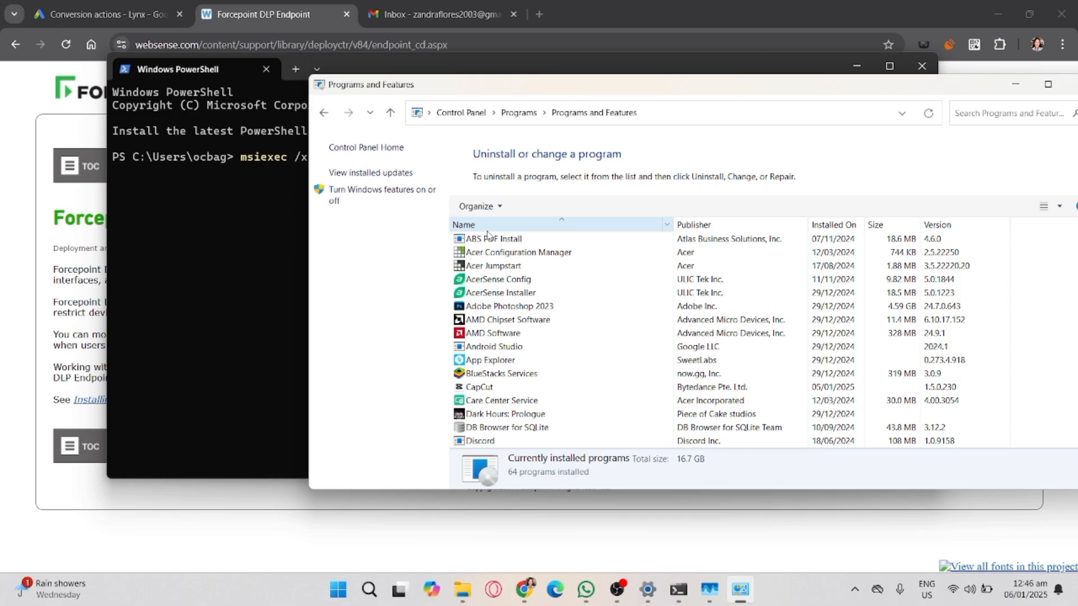
{"action": "left_click", "coordinate": [500, 373]}
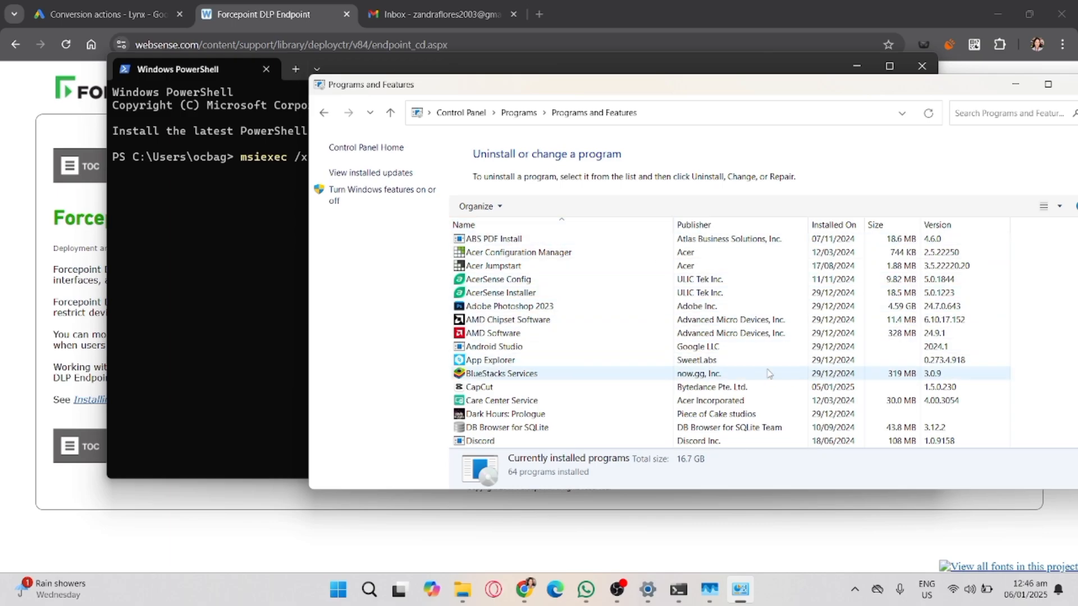